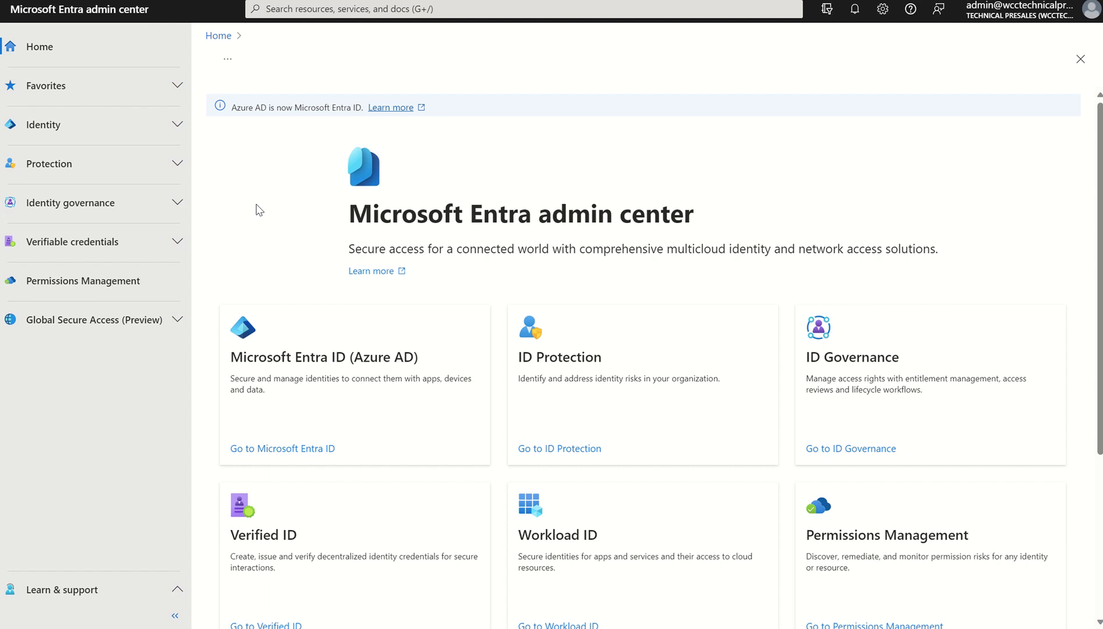
Expand Identity and then Devices in the left navigation
click(43, 125)
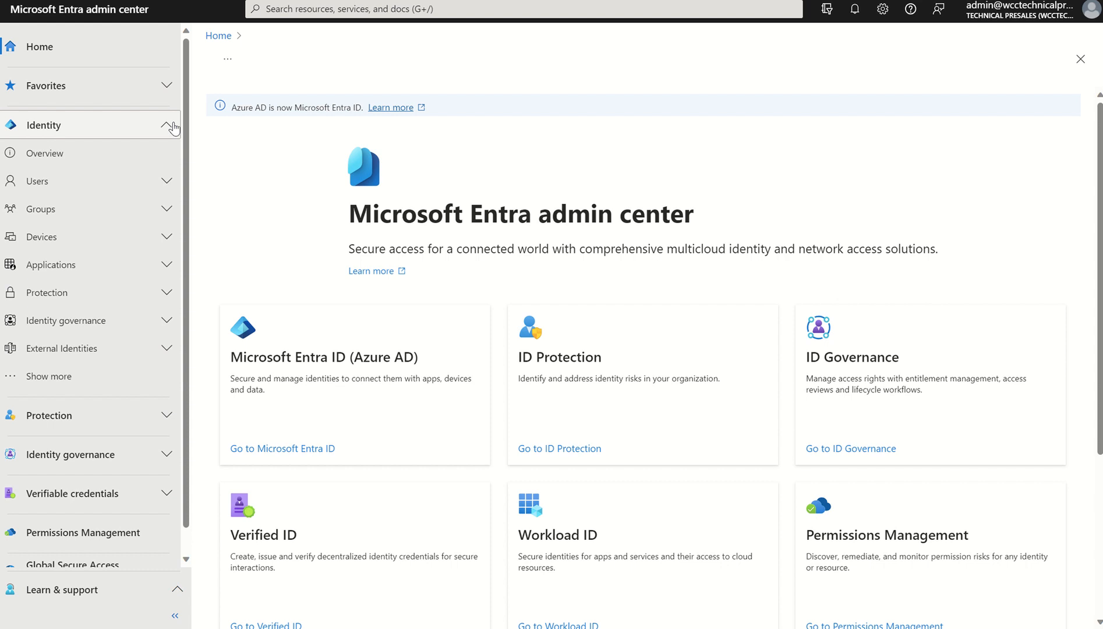
mouse_move(156, 236)
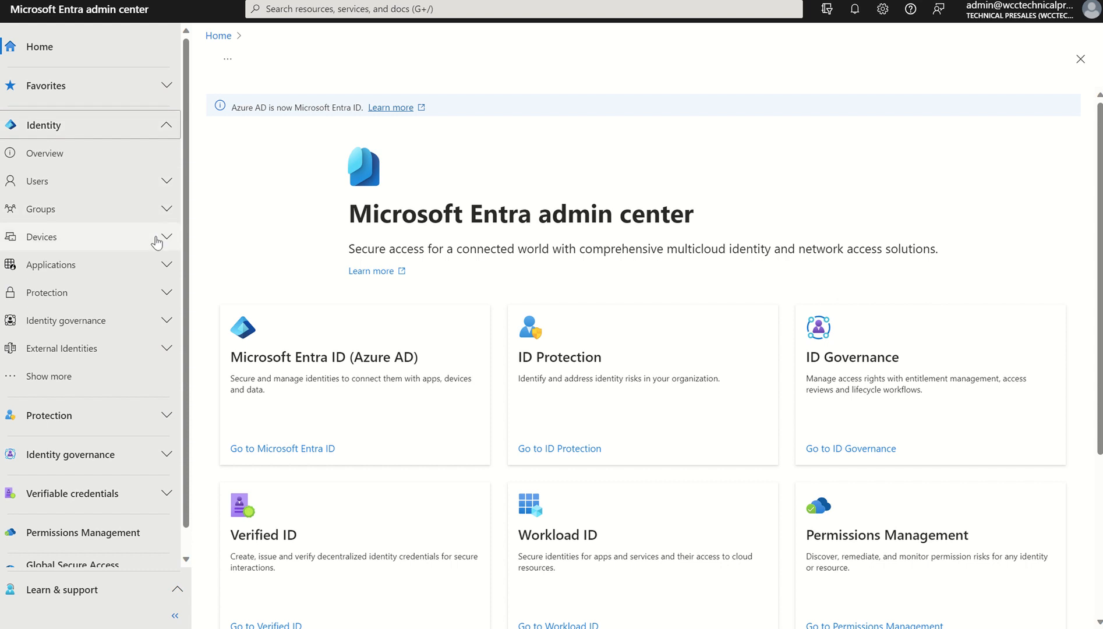
click(40, 235)
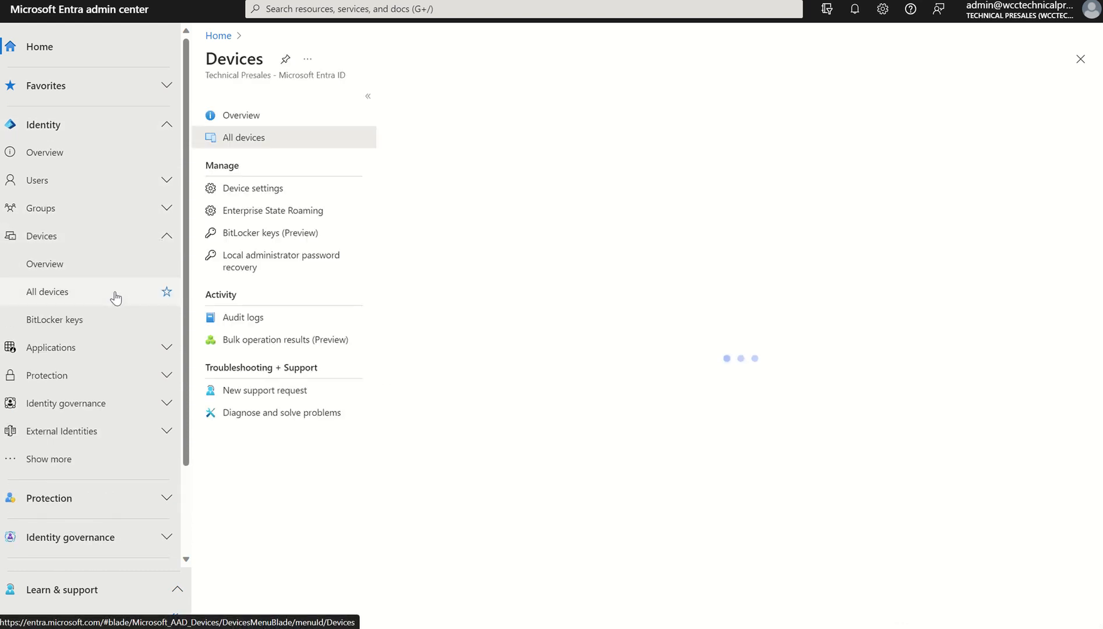
Show All devices and tick the select-all checkbox to check all four Windows devices
click(47, 291)
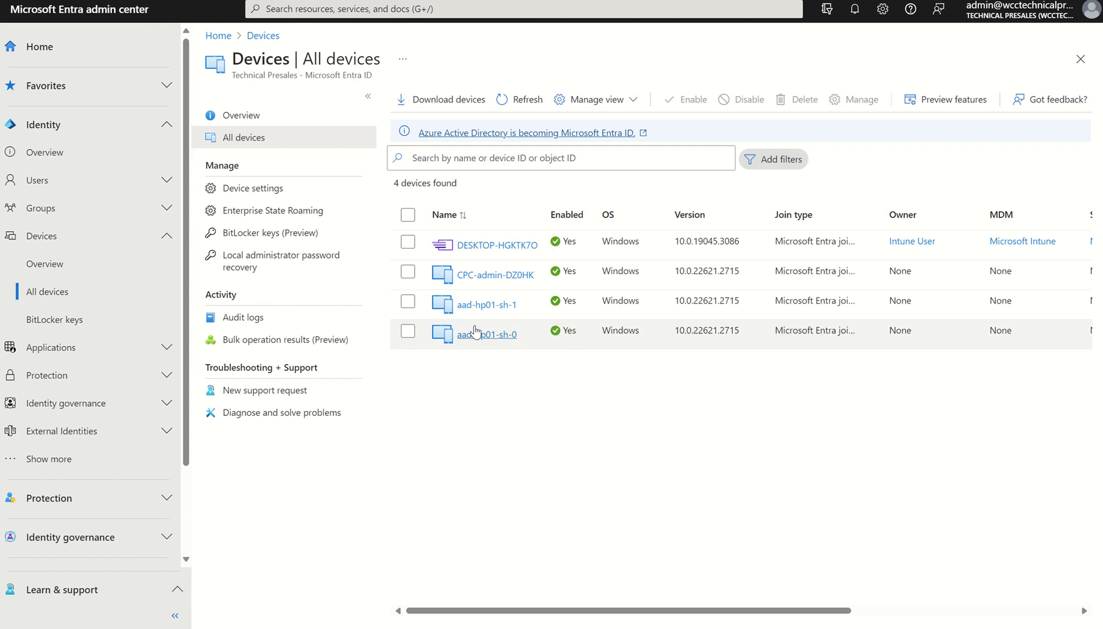
click(408, 215)
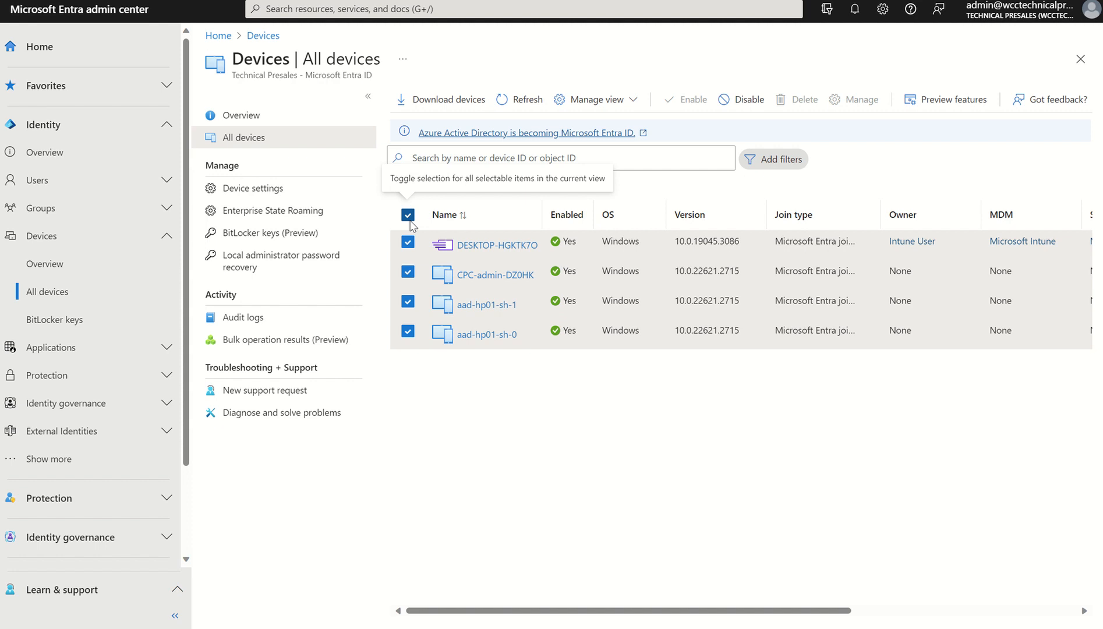
Untick select-all to clear the four devices, then begin Add filters
click(408, 214)
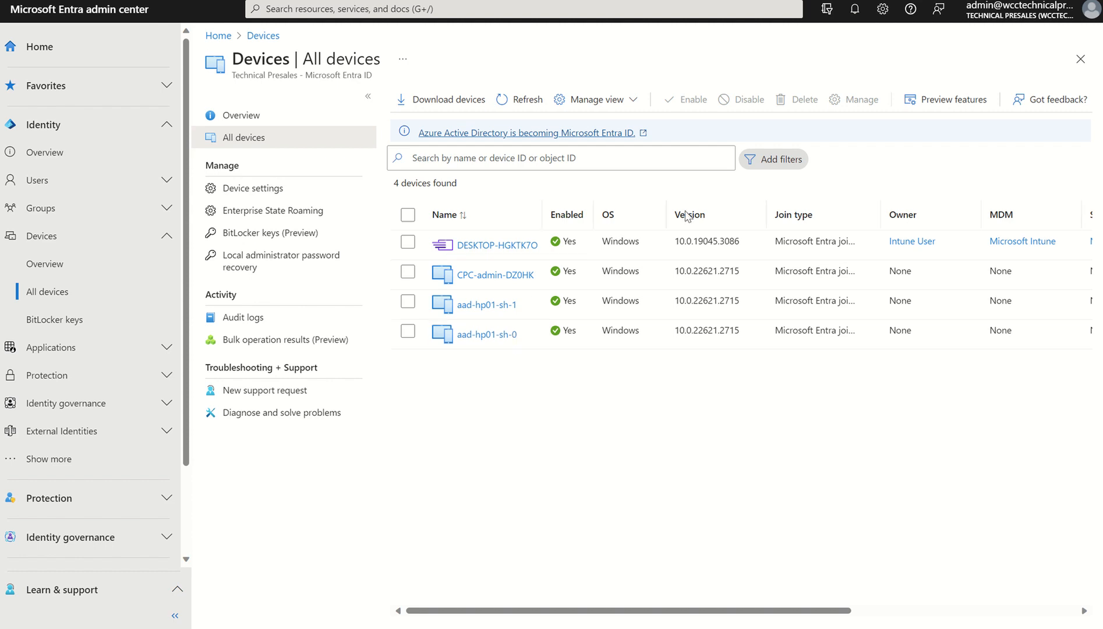
click(780, 160)
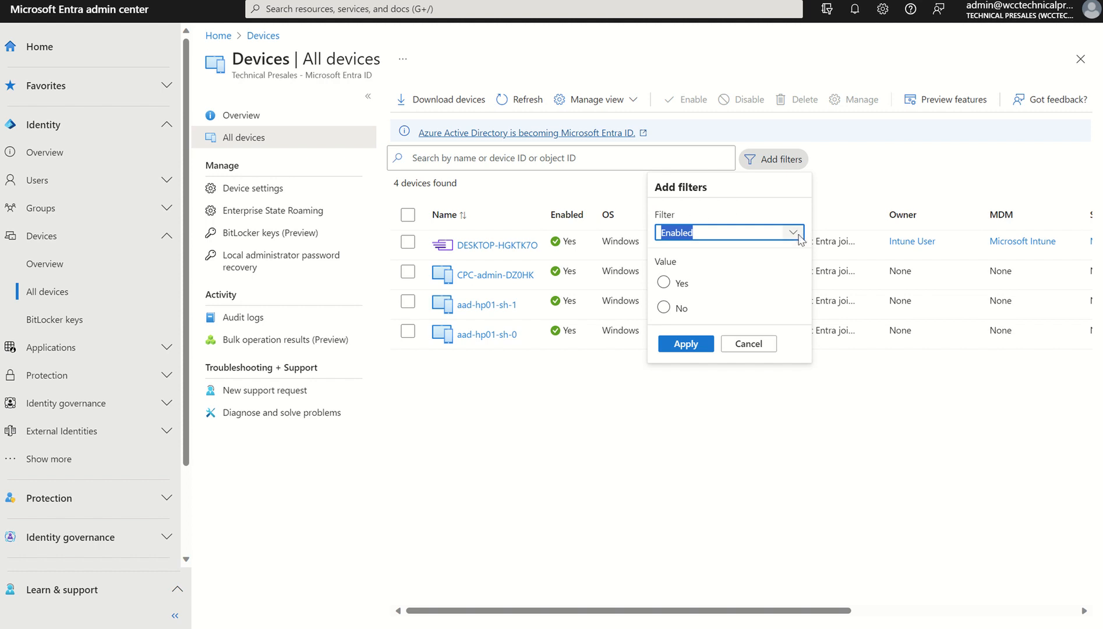
Apply an Autopilot: Yes filter, narrowing the list to DESKTOP-HGKTK7O
click(728, 232)
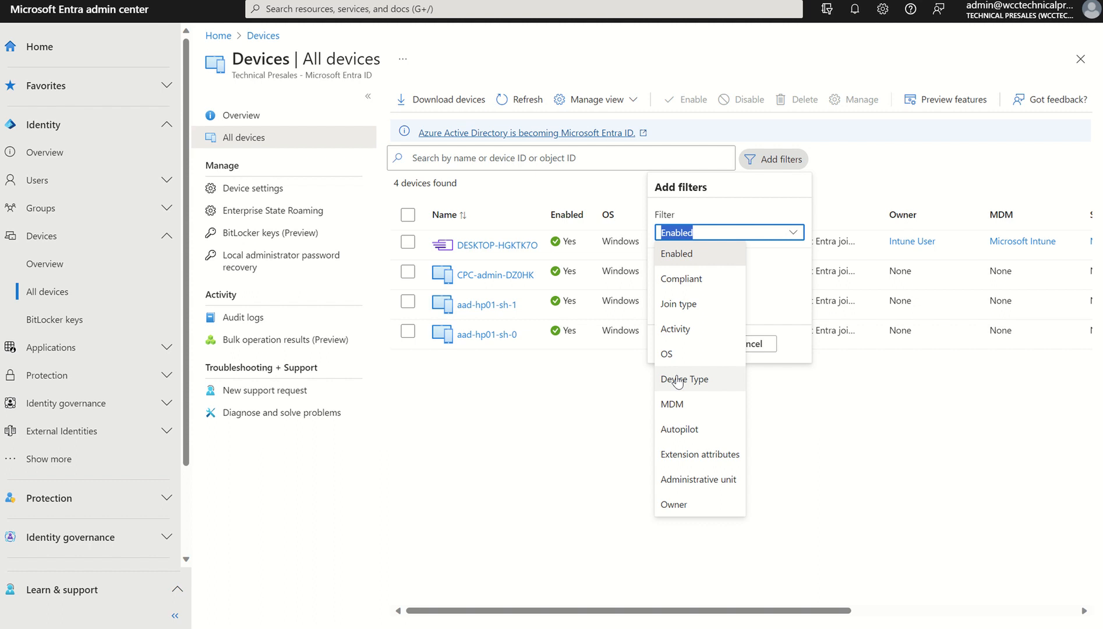
mouse_move(677, 429)
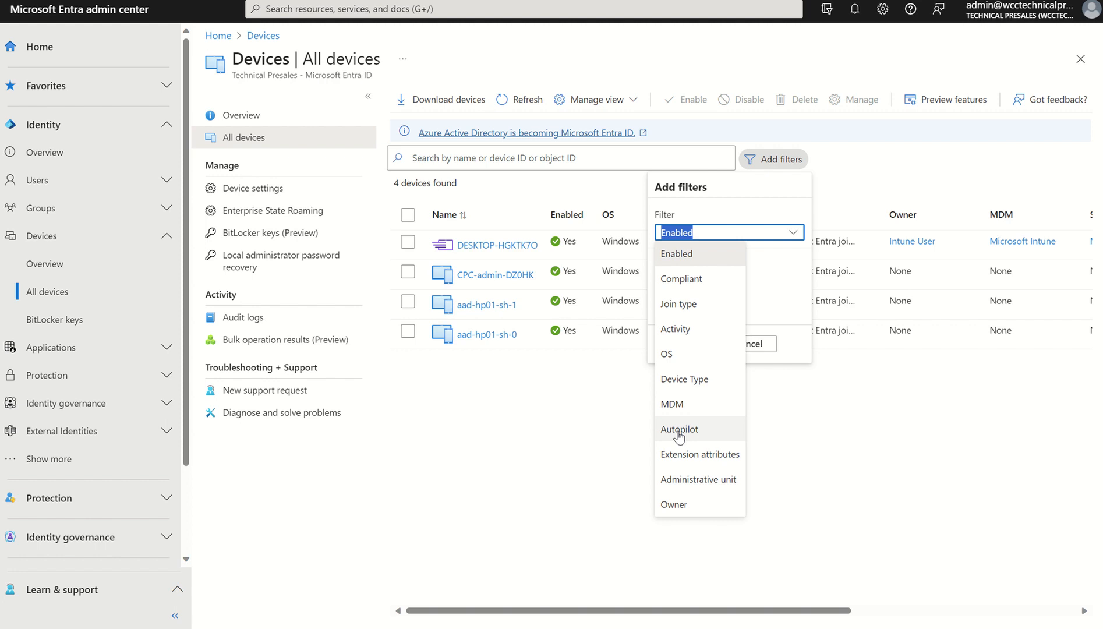
click(677, 429)
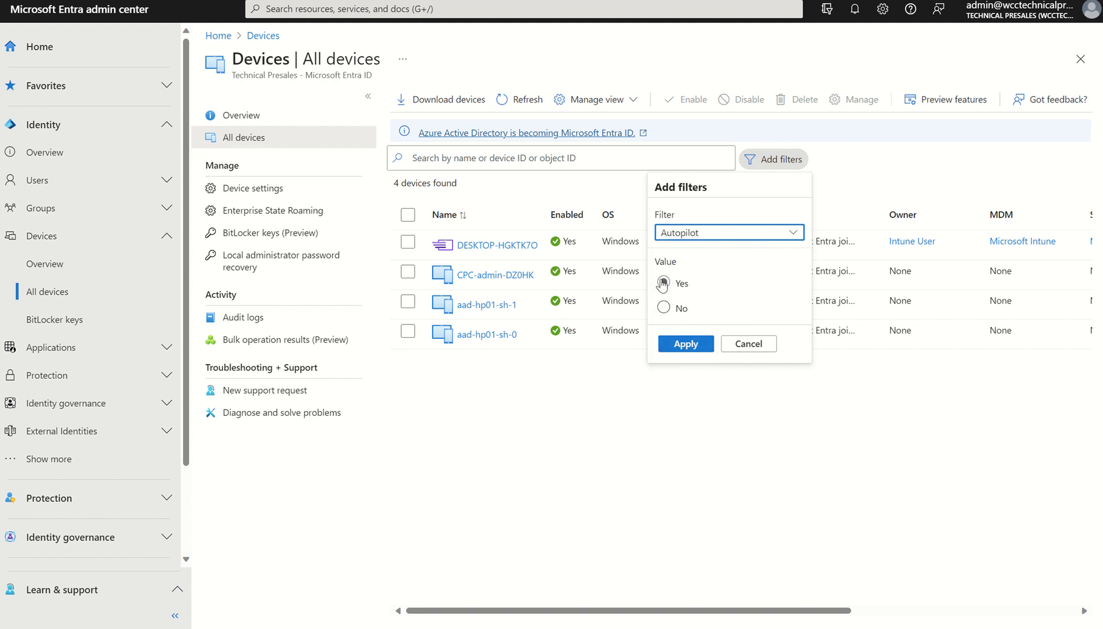
click(685, 344)
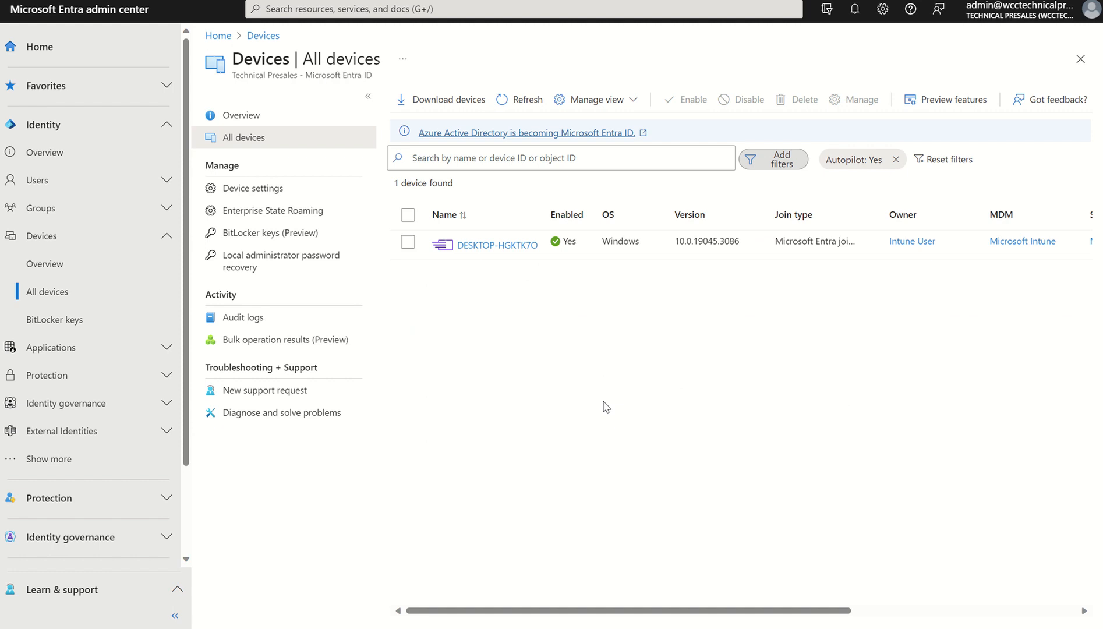
mouse_move(538, 355)
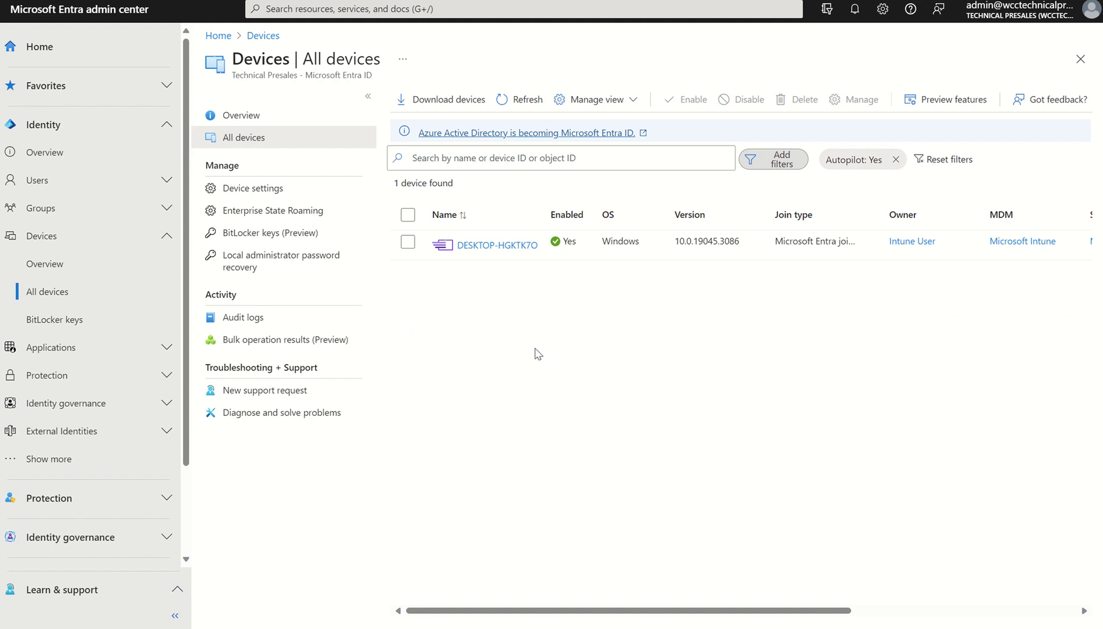
mouse_move(457, 260)
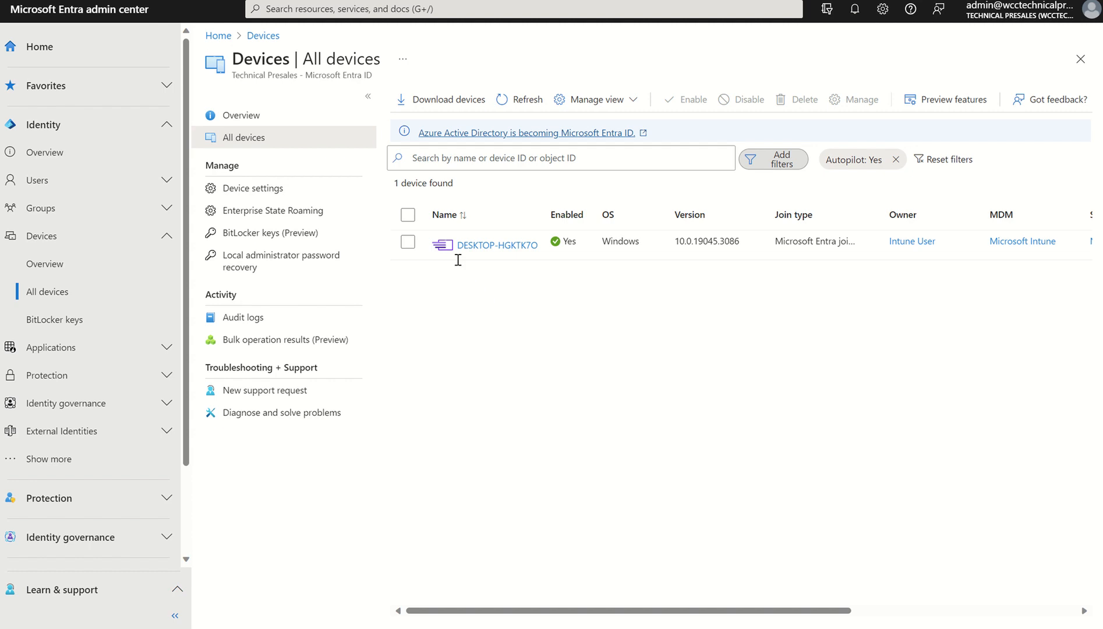
mouse_move(442, 244)
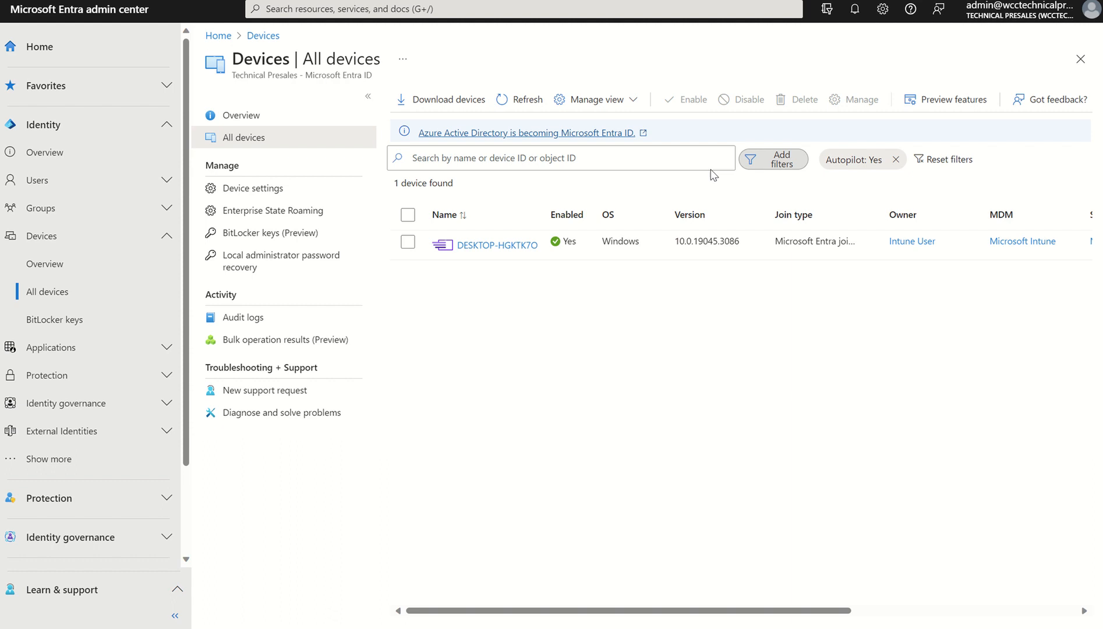
Remove the Autopilot: Yes chip, preview the OS filter's Type and Version fields, and cancel it
click(895, 159)
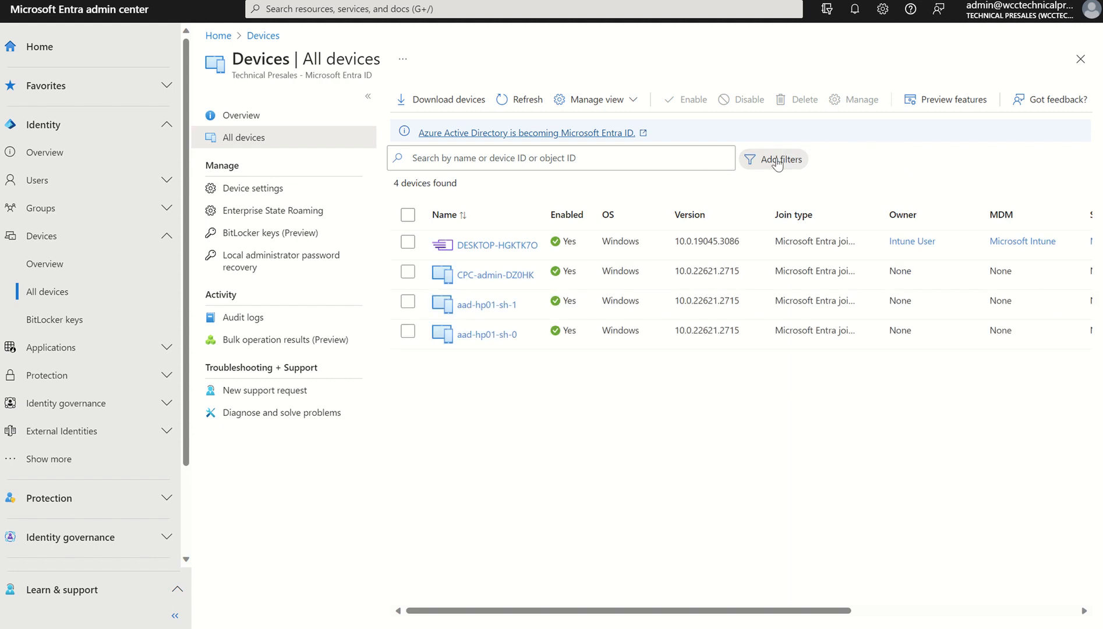
click(779, 160)
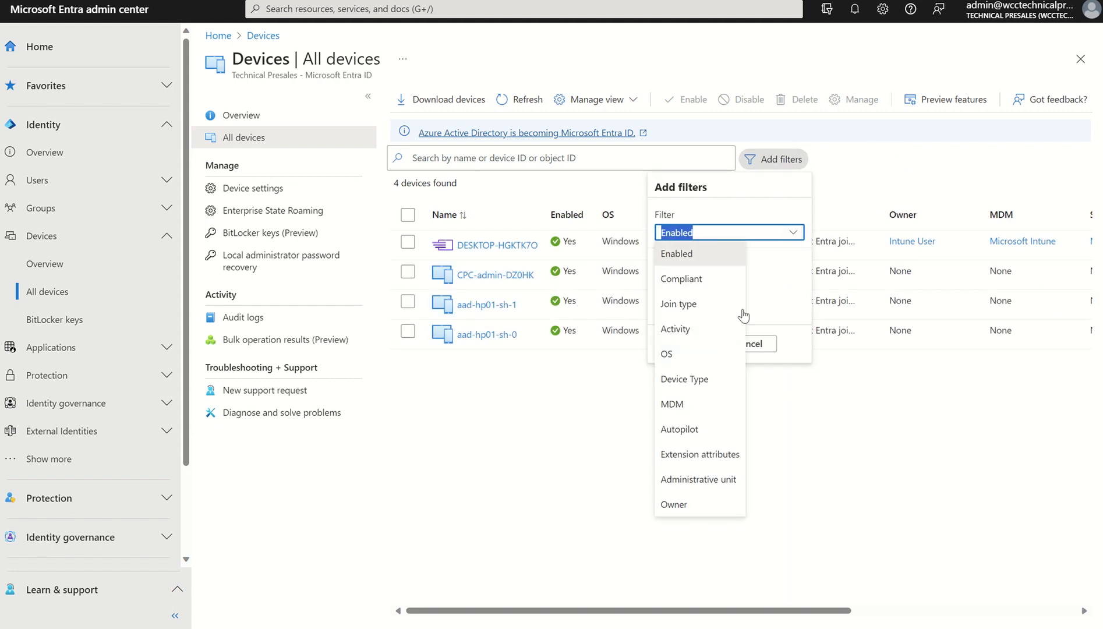
click(665, 353)
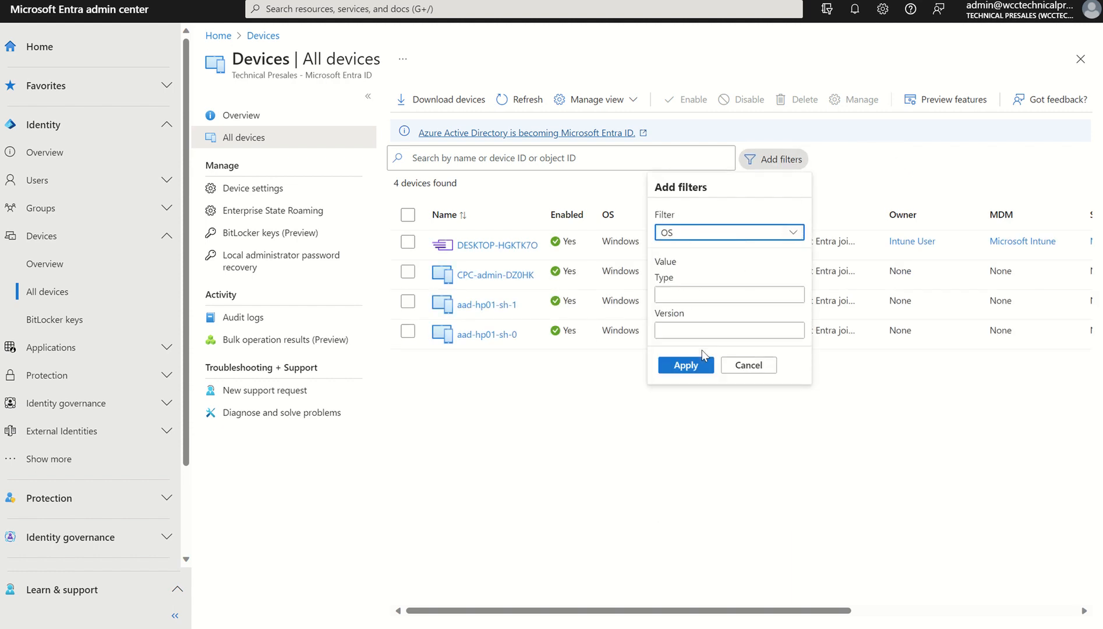
click(728, 294)
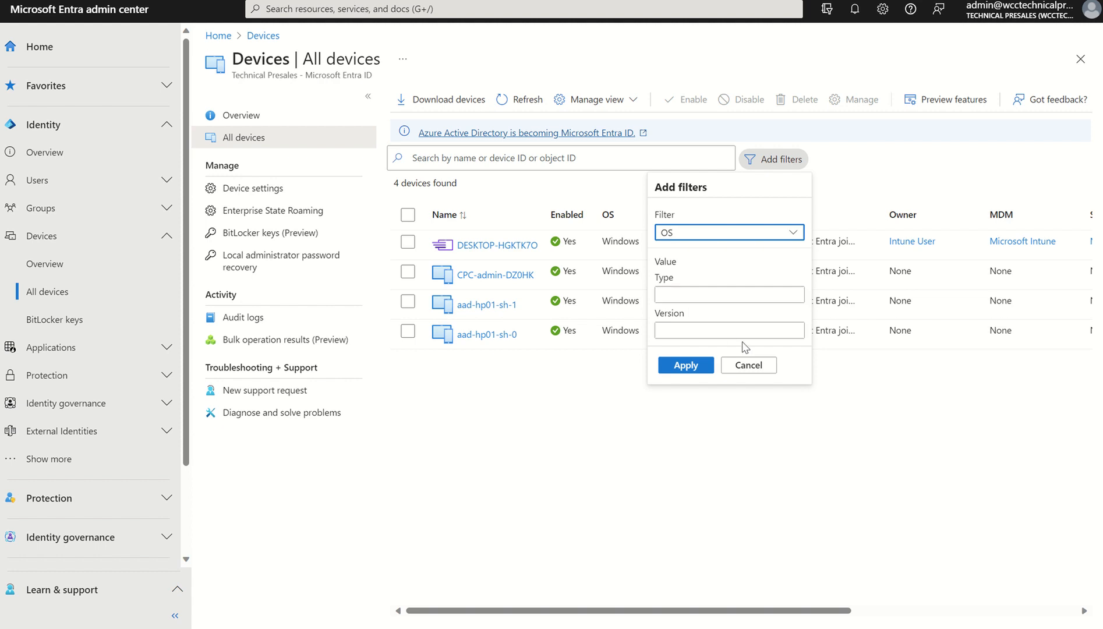
click(747, 364)
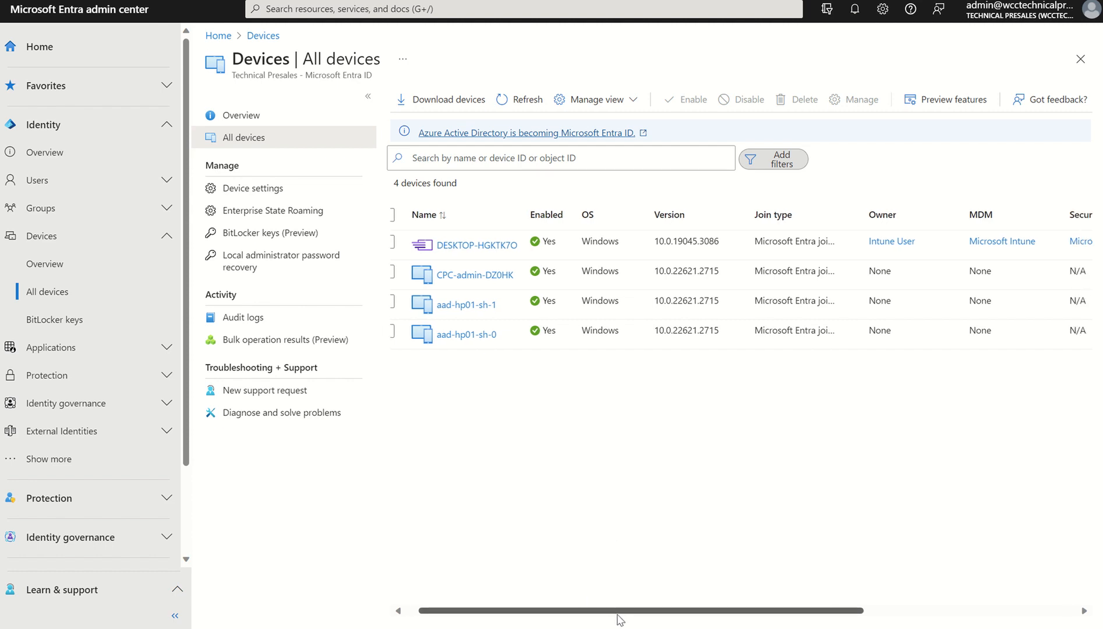
scroll(right, 3)
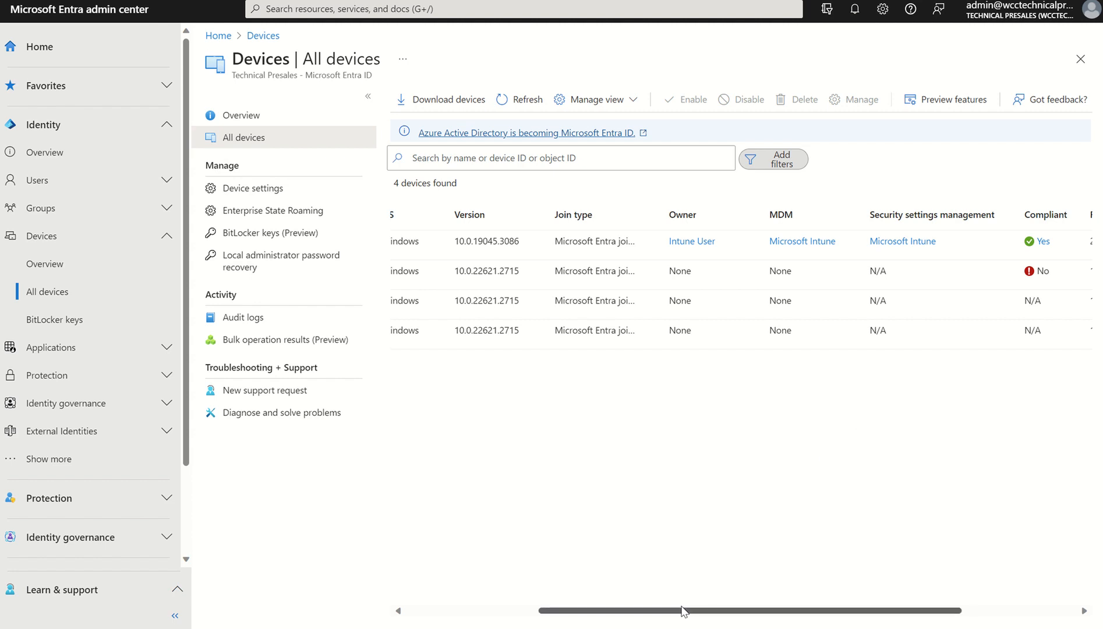
scroll(left, 3)
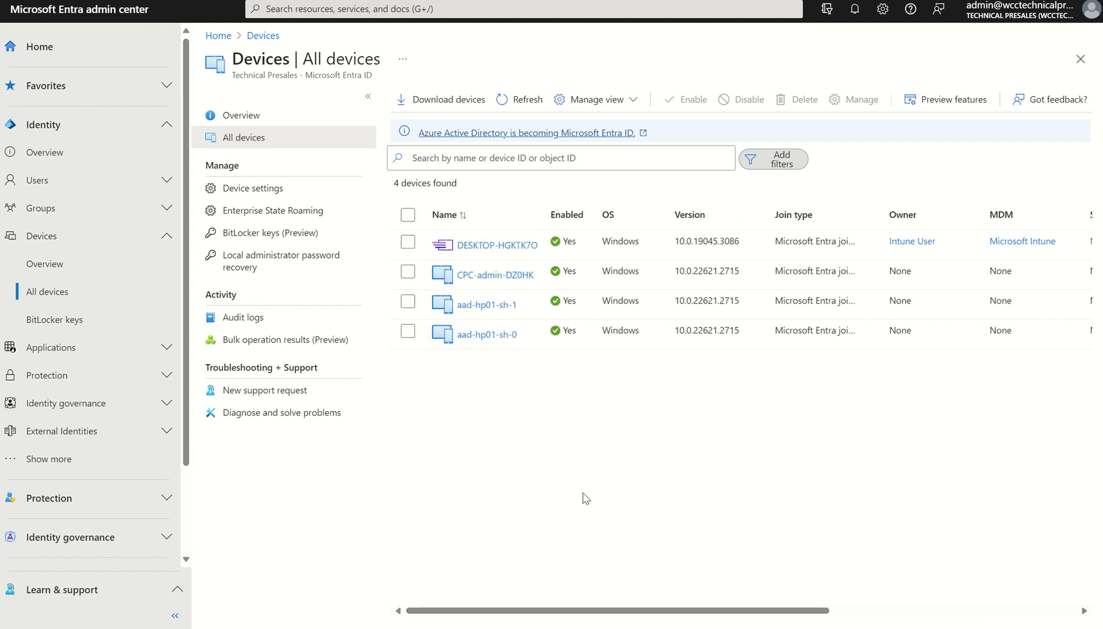